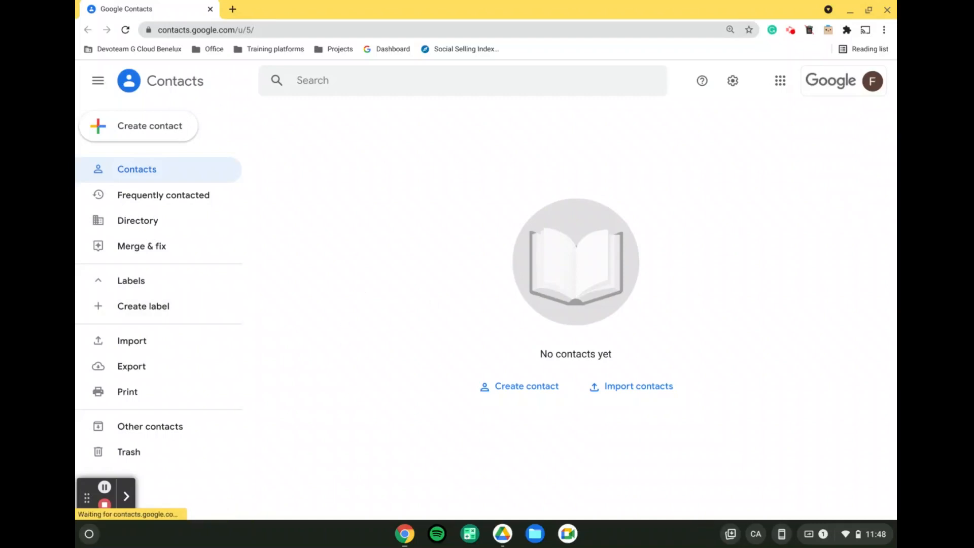
mouse_move(206, 122)
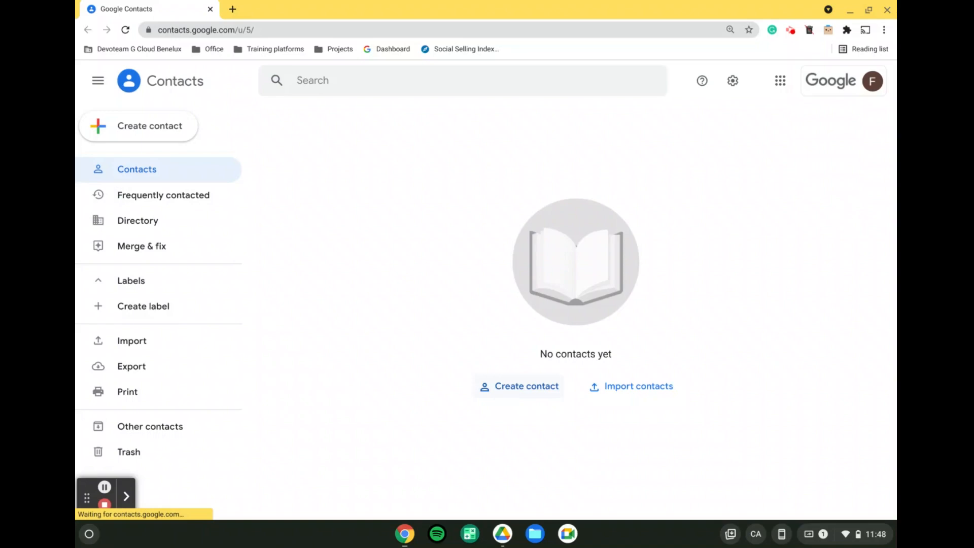
Step: Start a single new contact, bringing up the blank contact form
click(149, 126)
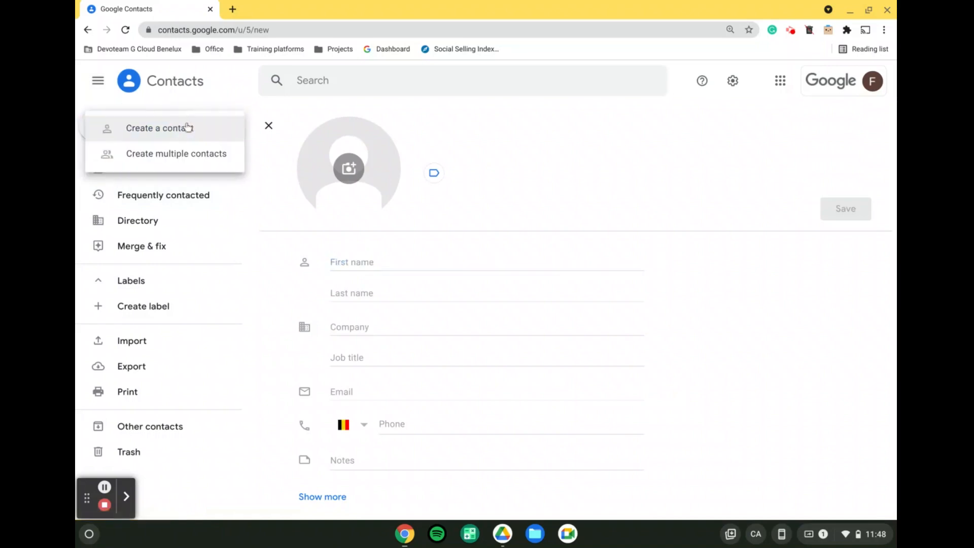
mouse_move(226, 131)
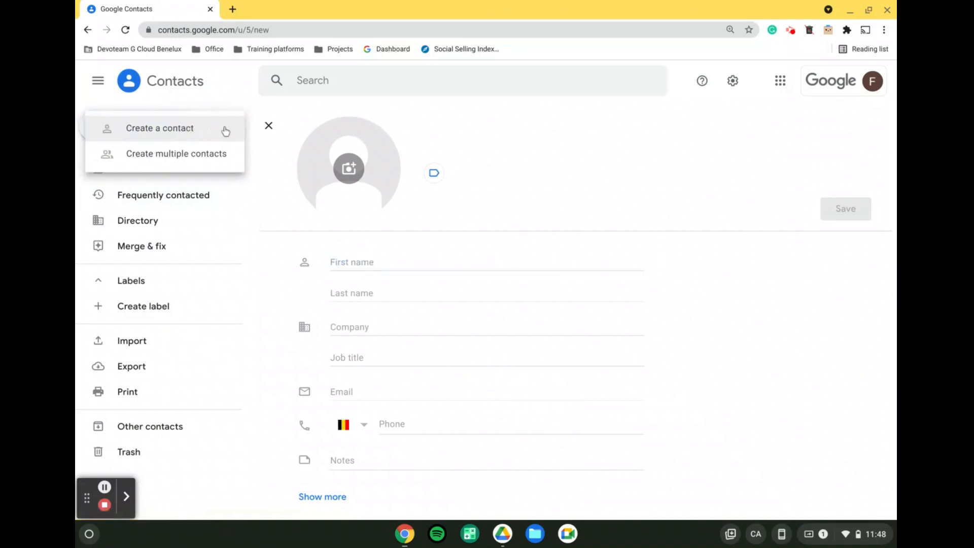
mouse_move(175, 153)
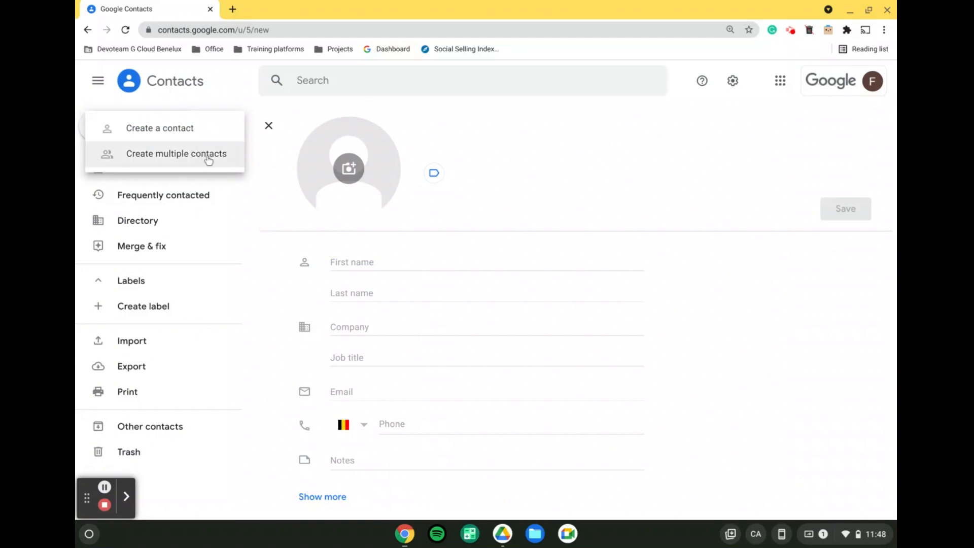
mouse_move(413, 151)
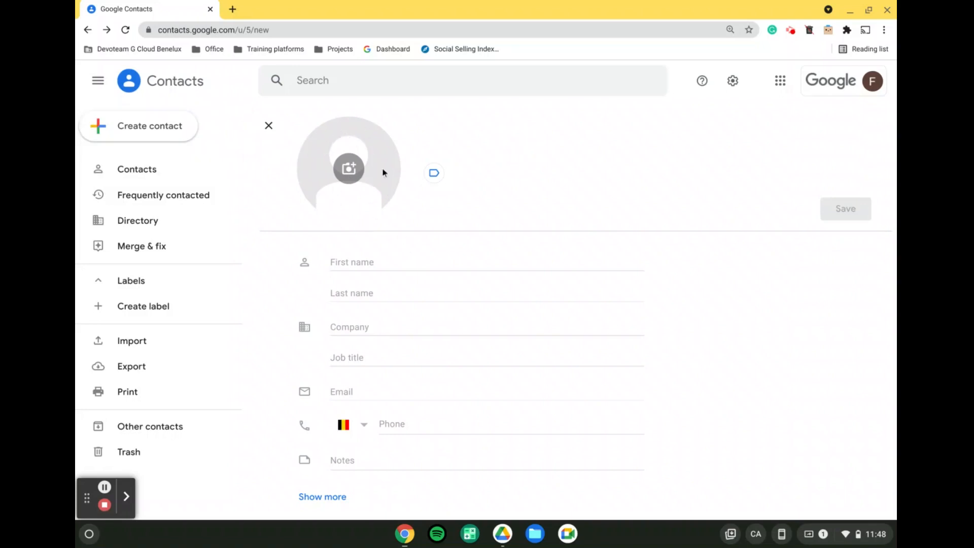
click(433, 173)
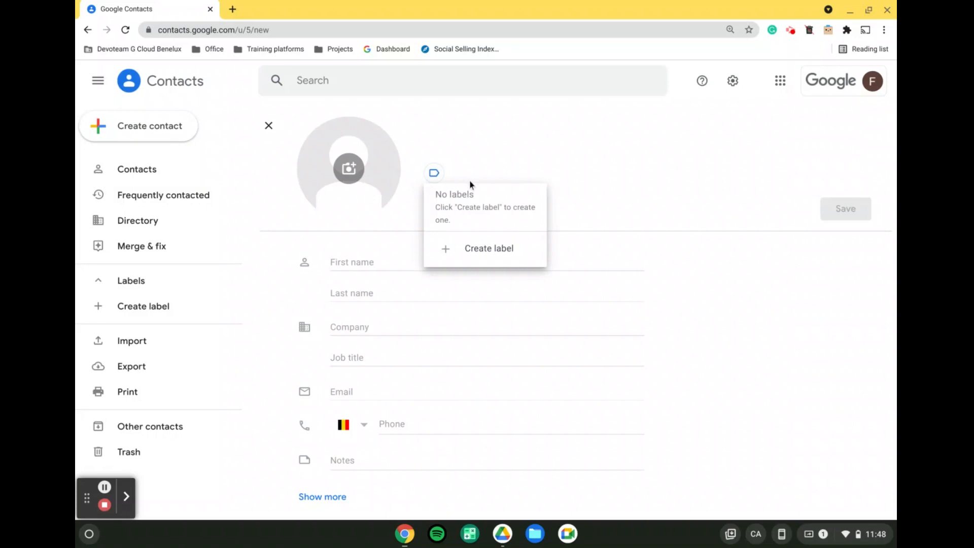
click(607, 162)
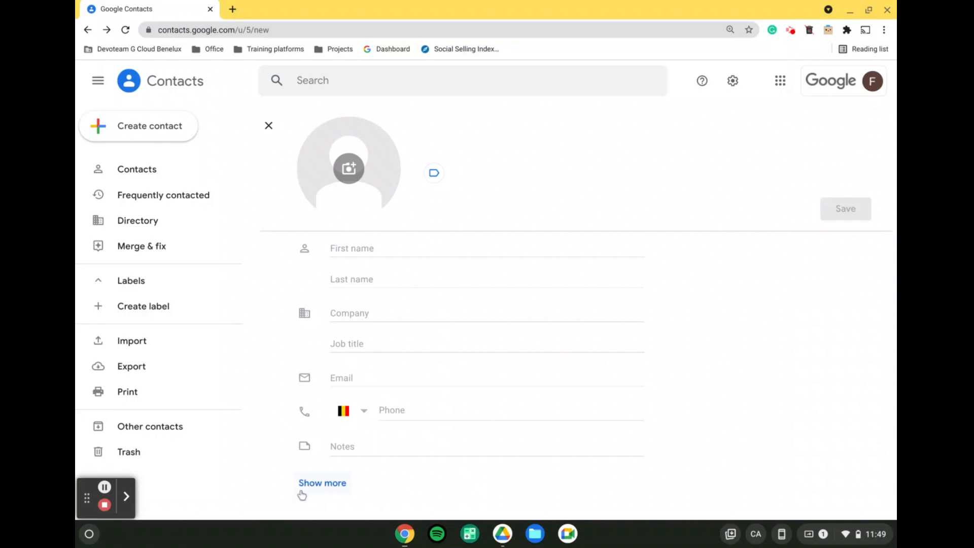
Step: Expand Show more to reveal prefix, middle name, suffix and nickname, then bring up the create options
click(322, 483)
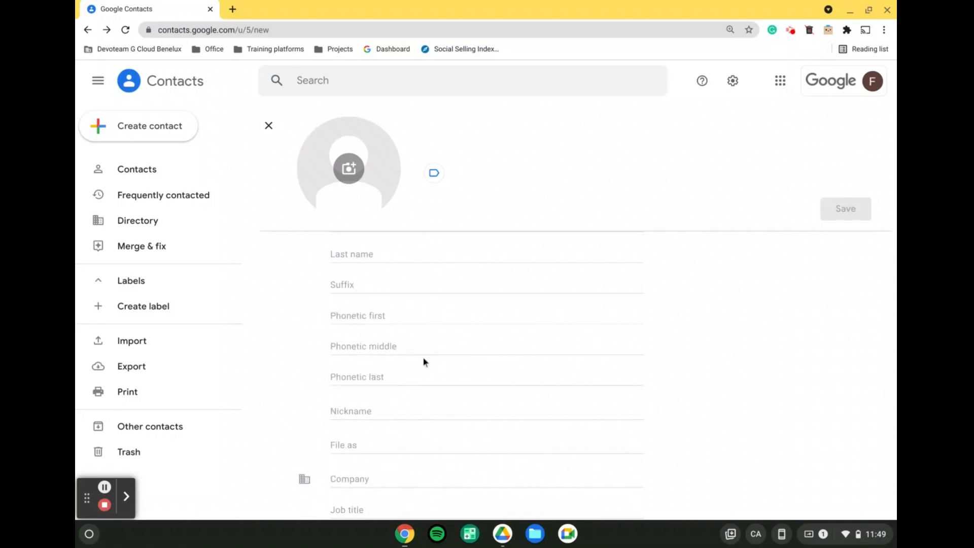
scroll(down, 3)
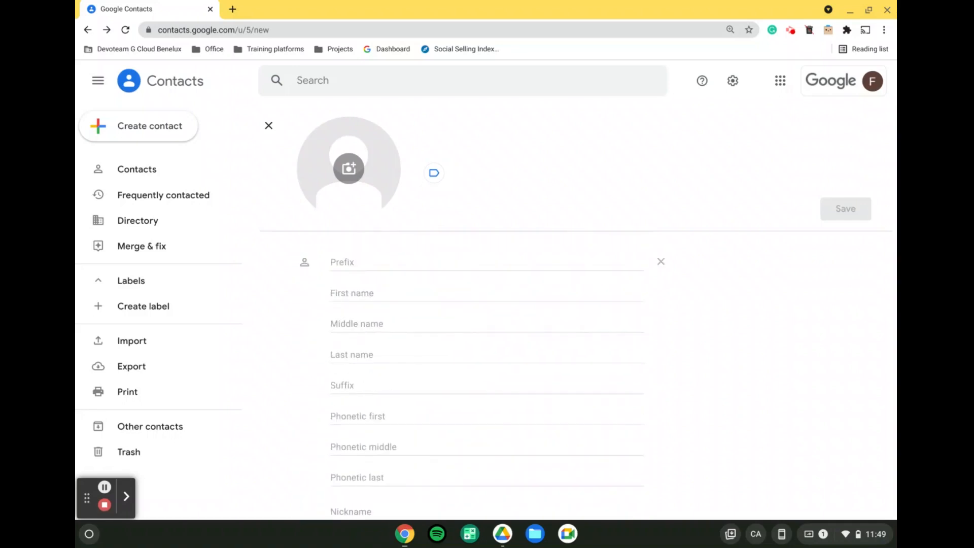
mouse_move(845, 209)
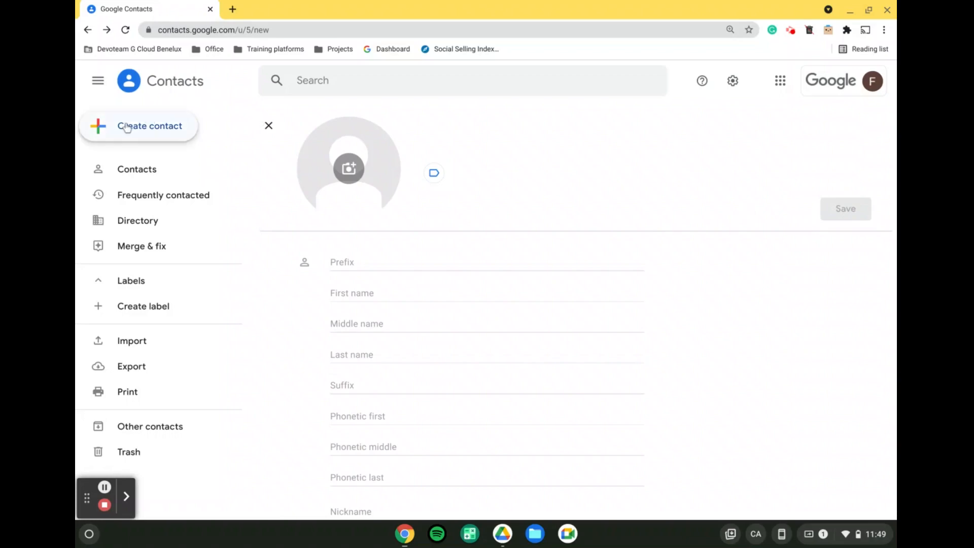
mouse_move(149, 126)
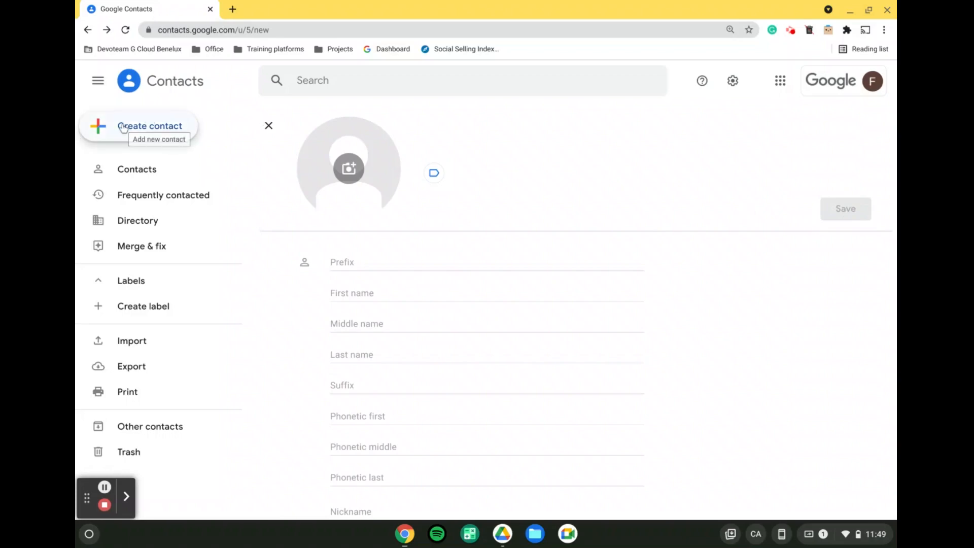
mouse_move(124, 128)
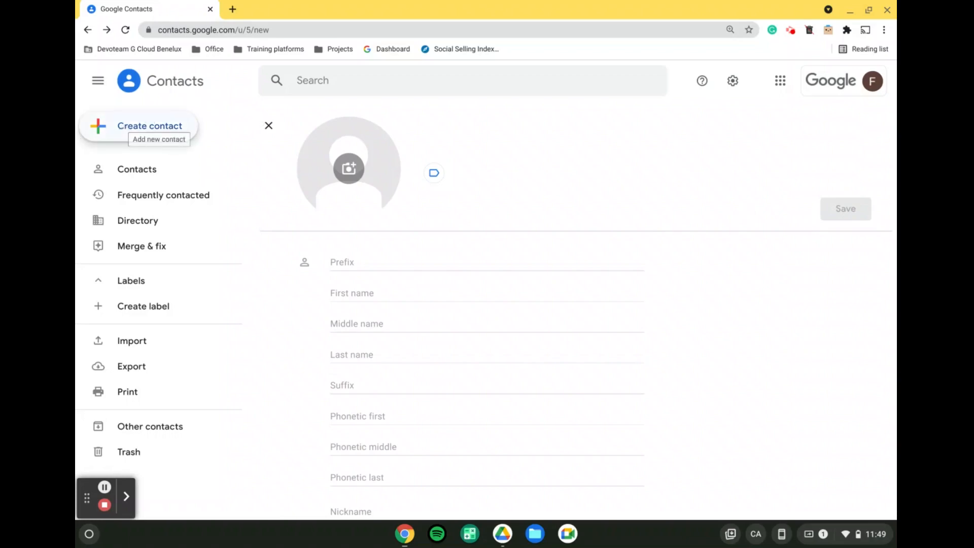
click(150, 125)
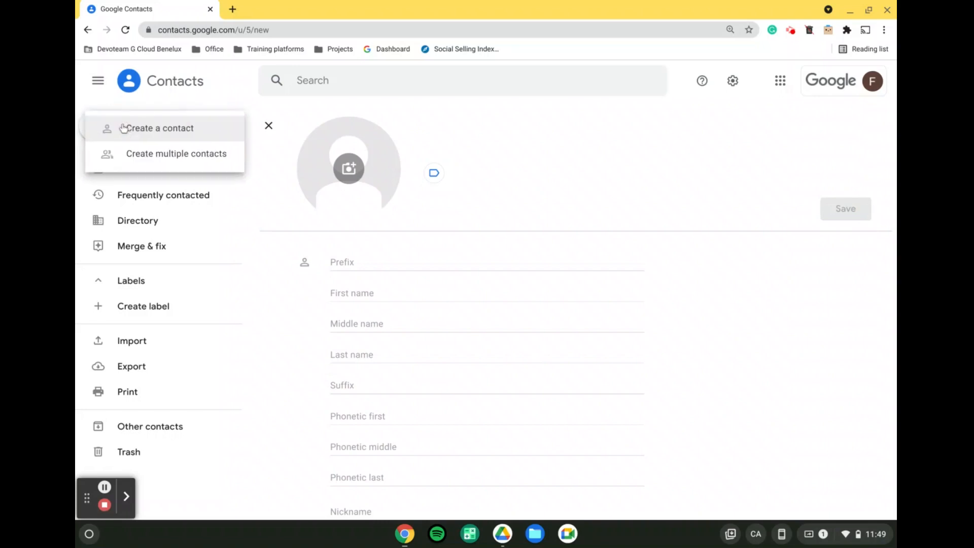
mouse_move(175, 153)
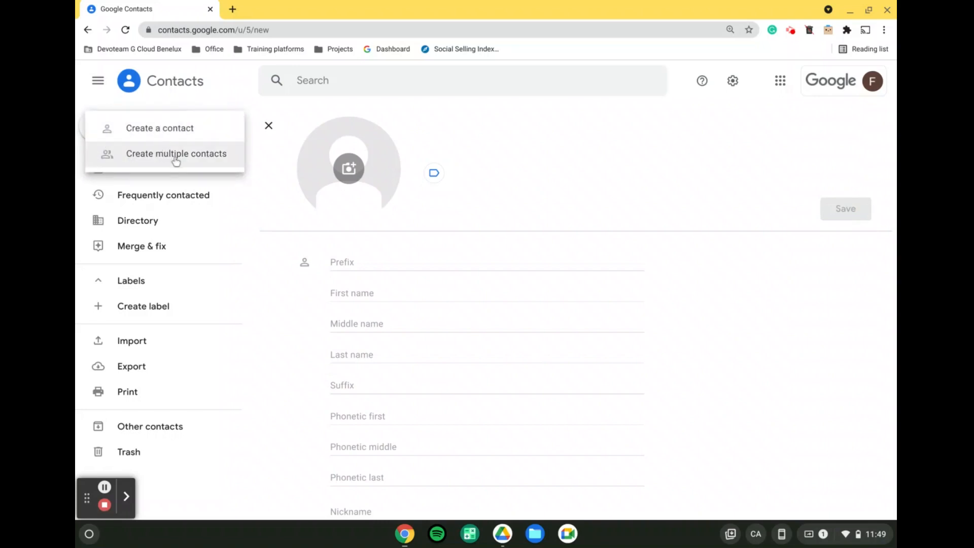
Step: Choose Create multiple contacts to get the bulk names-and-emails dialog
click(176, 153)
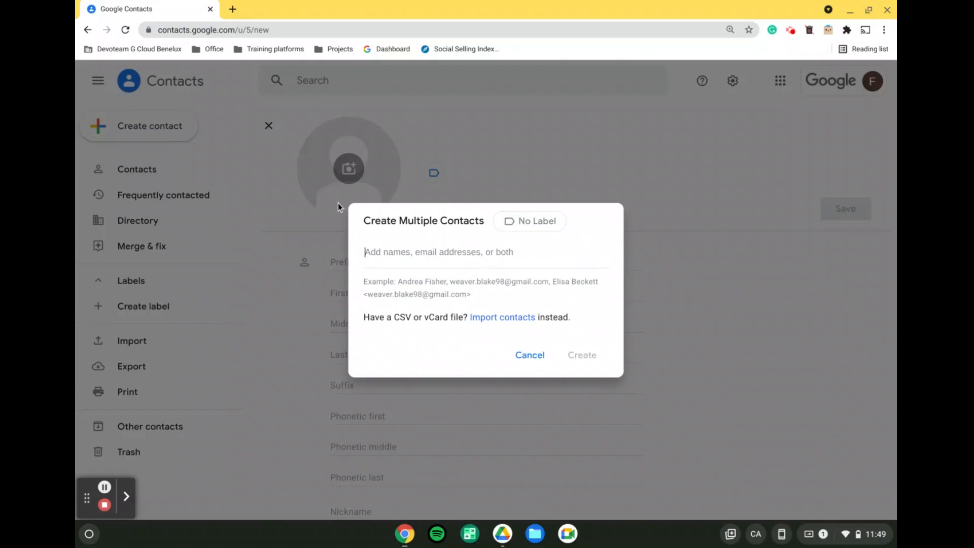
mouse_move(530, 299)
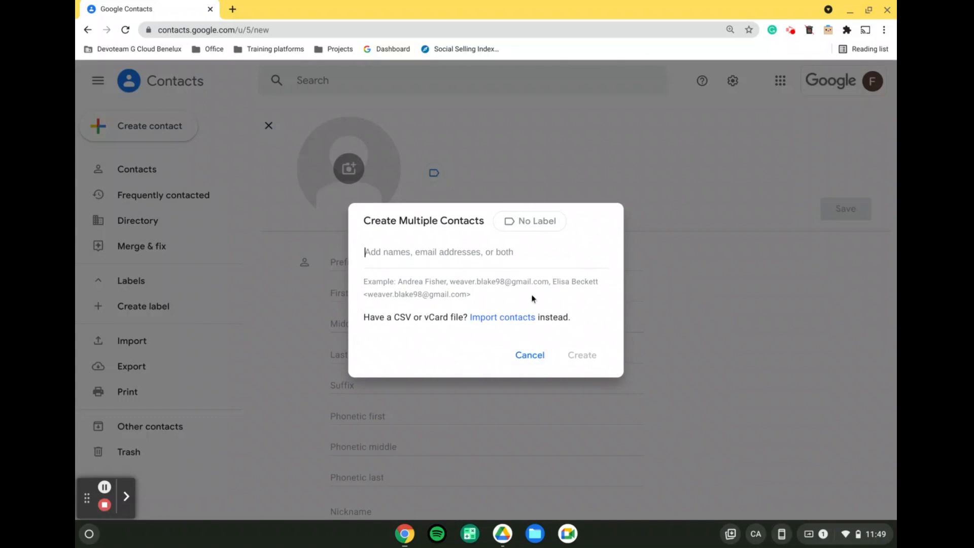
mouse_move(516, 320)
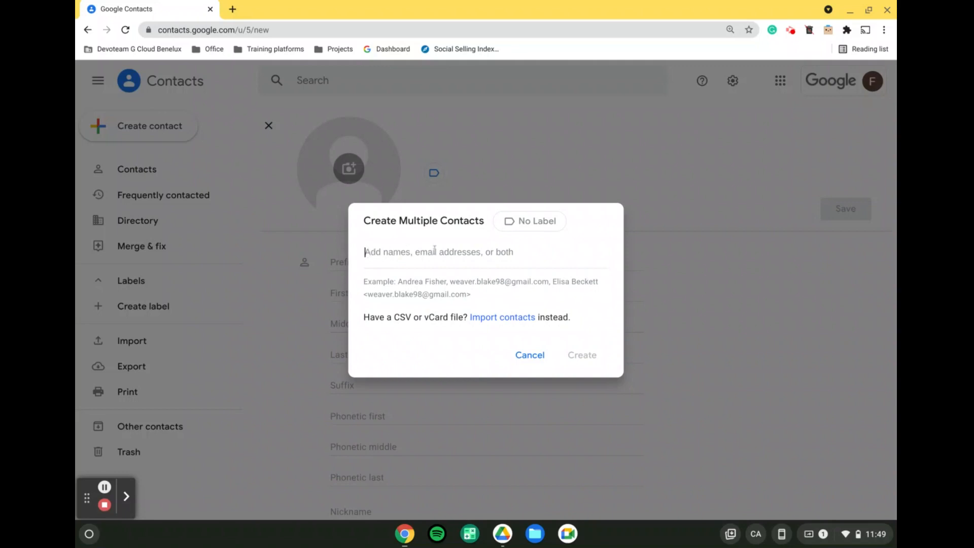
mouse_move(460, 279)
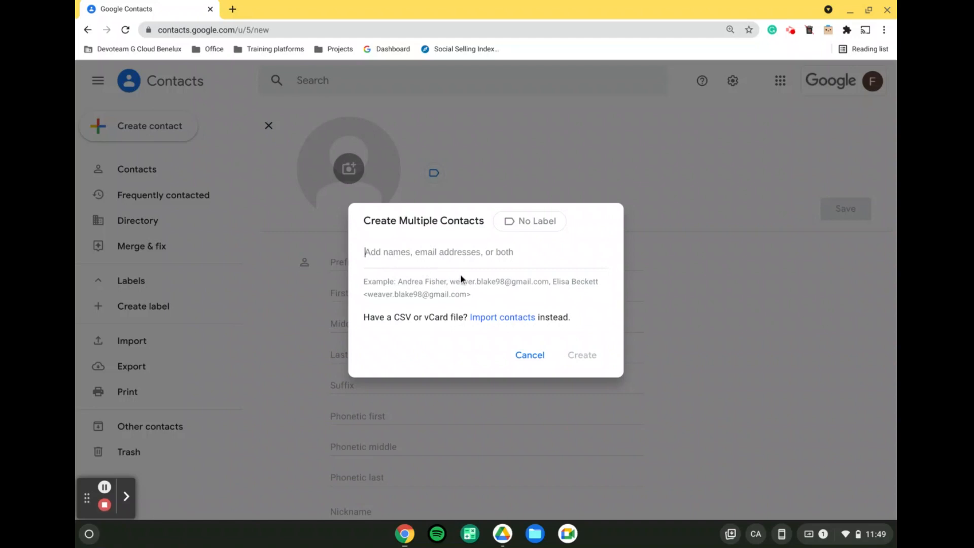
mouse_move(454, 276)
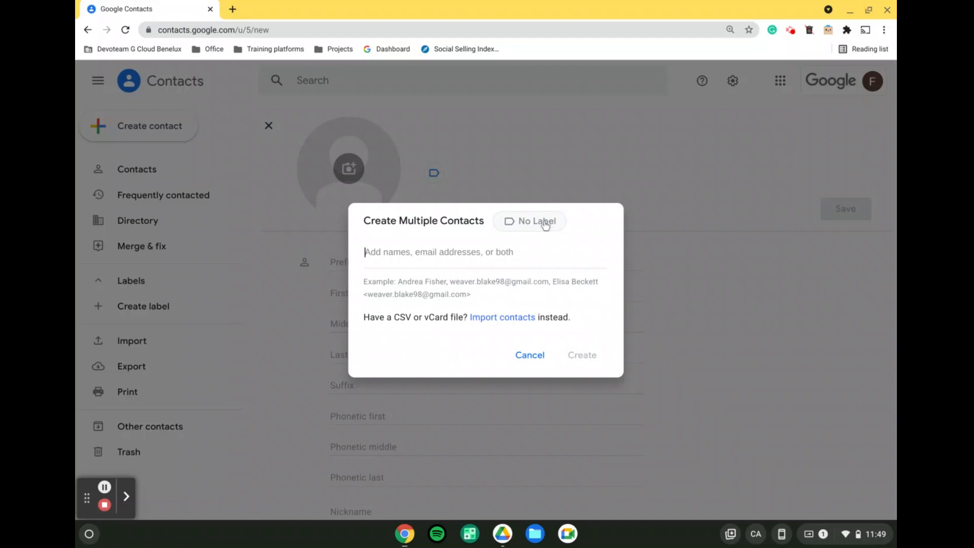
click(535, 221)
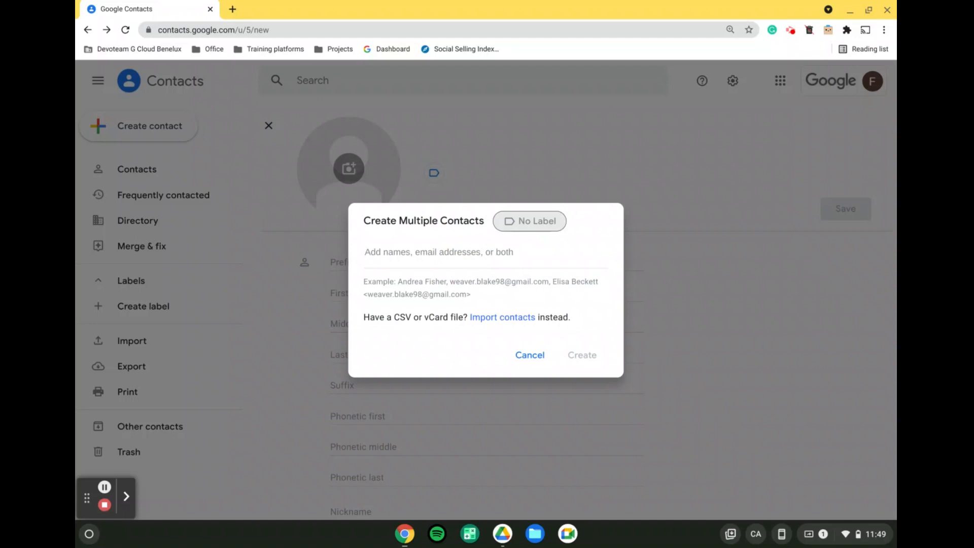
mouse_move(104, 504)
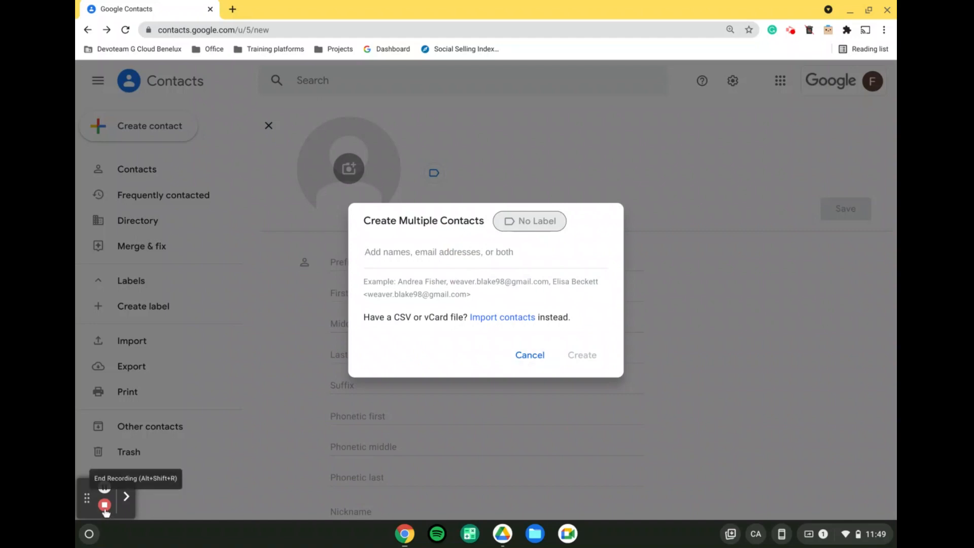